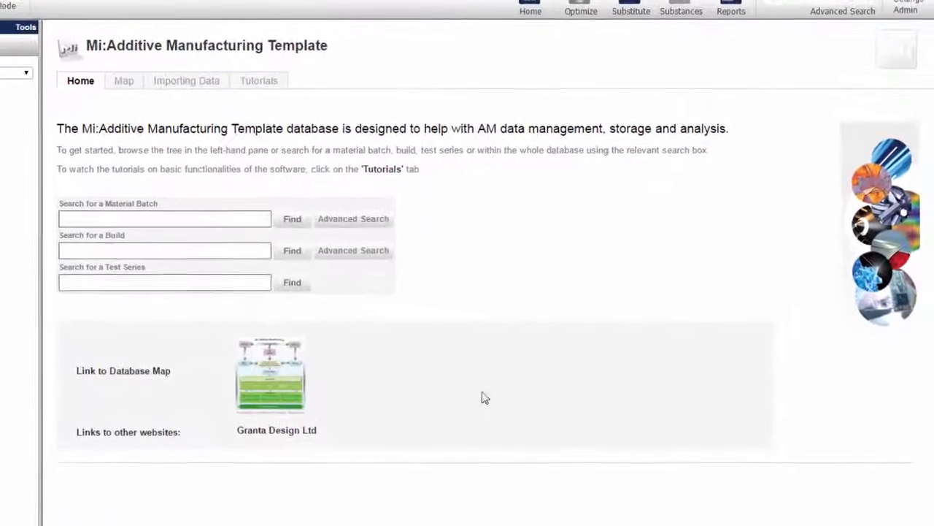
Step: Show the Additive Manufacturing Template's database map of materials, builds and test data
click(124, 80)
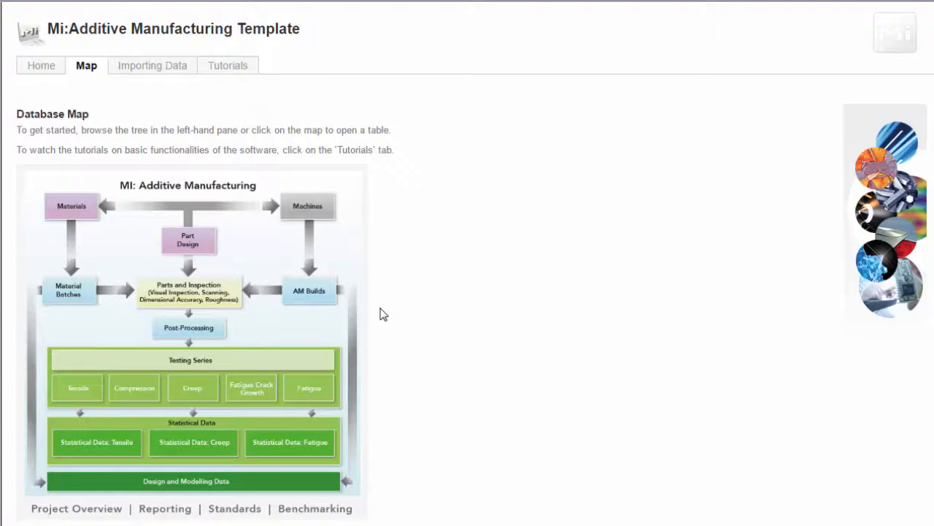
mouse_move(152, 65)
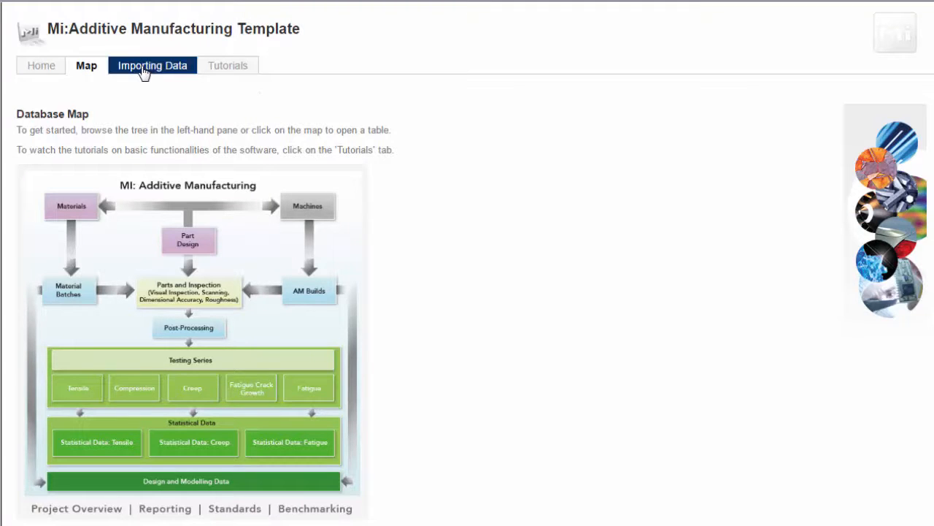
Step: Go to the Importing Data page to reach the machine import templates
click(153, 66)
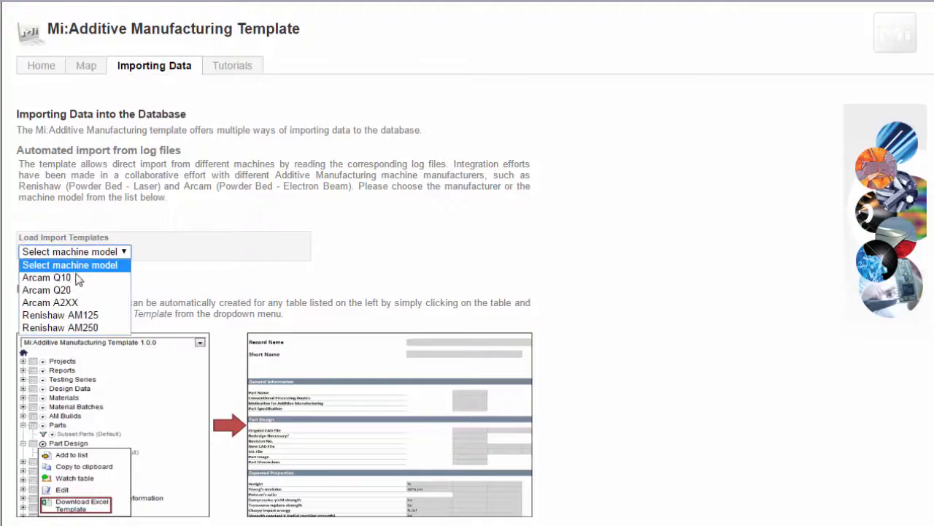
mouse_move(69, 327)
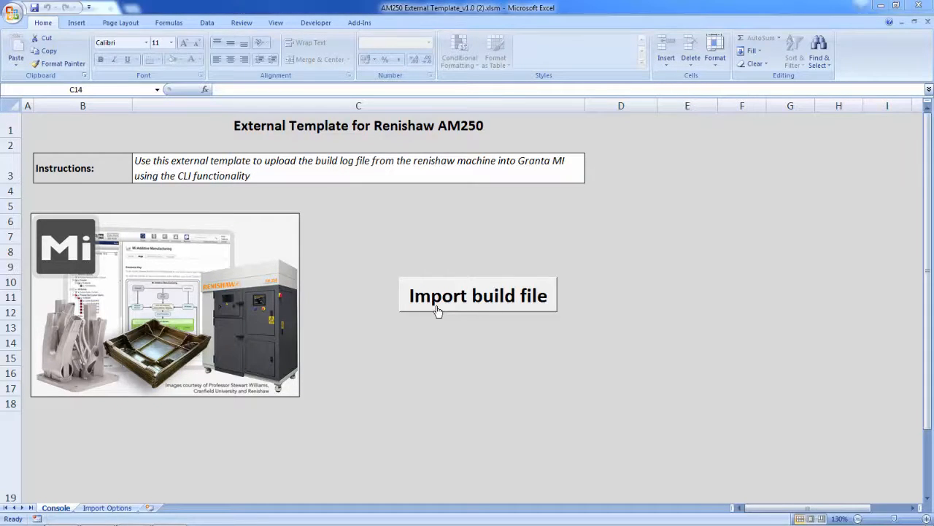
Step: Import the PLCLog build log file through the Import build file button
click(479, 295)
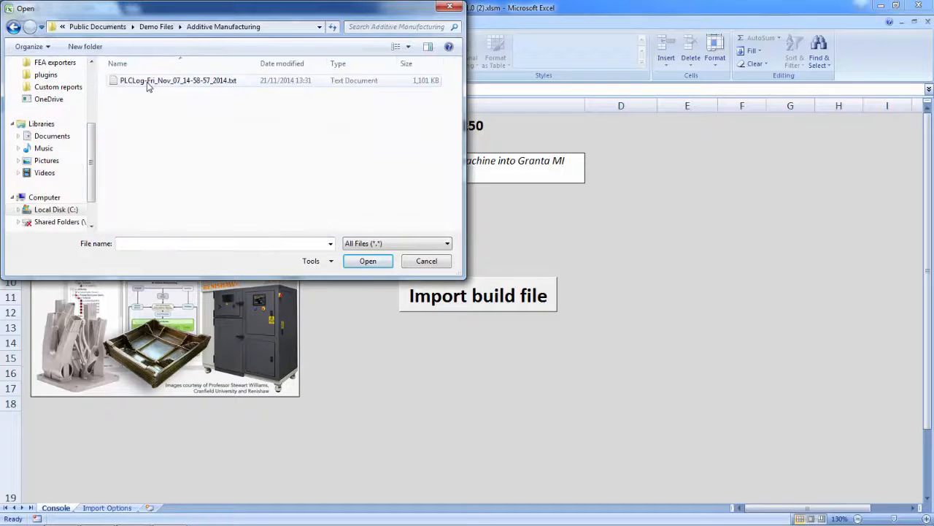
click(368, 260)
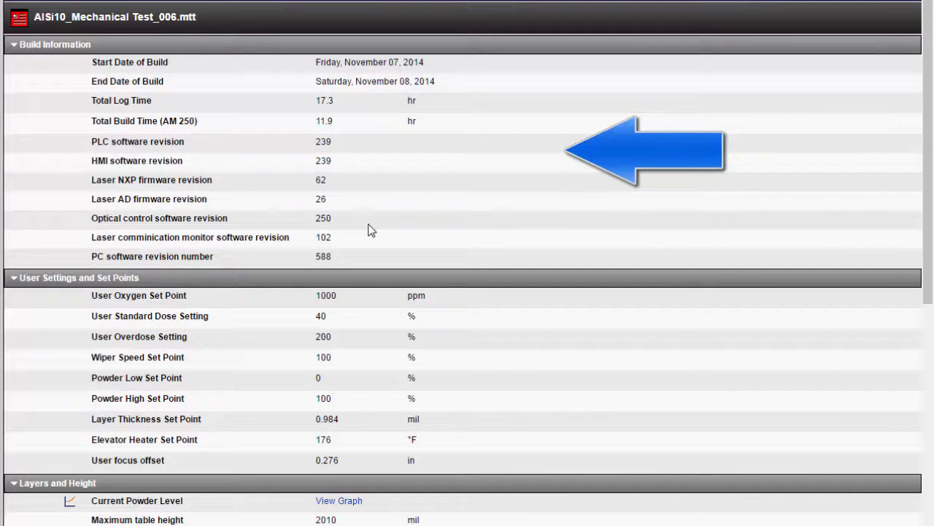
Step: Display the Layer Profile, Laser Temperature and Chamber Temperature Profile graphs for AlSi10_Mechanical Test_006
scroll(down, 3)
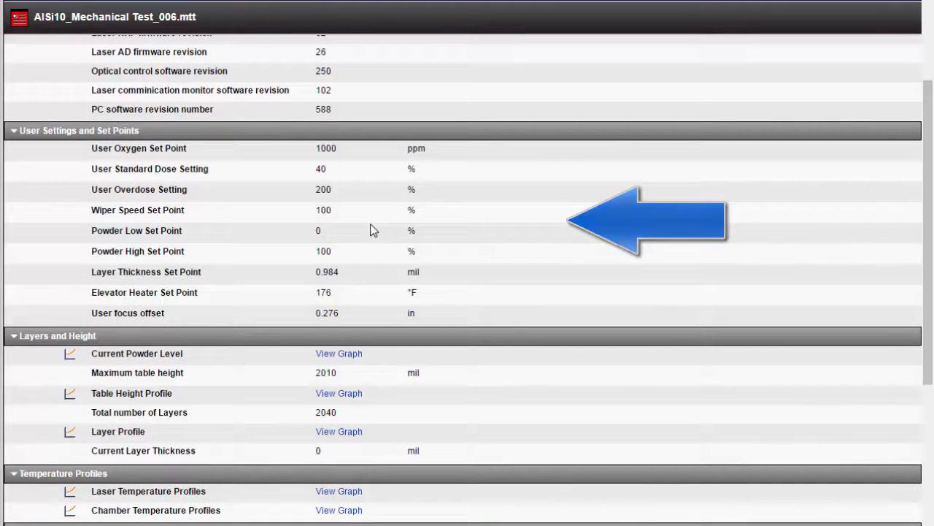
scroll(down, 3)
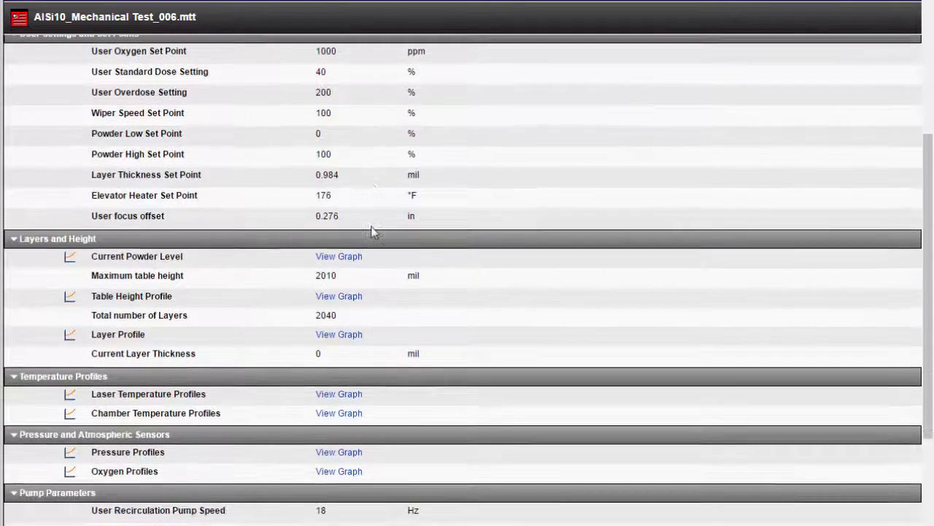
click(339, 256)
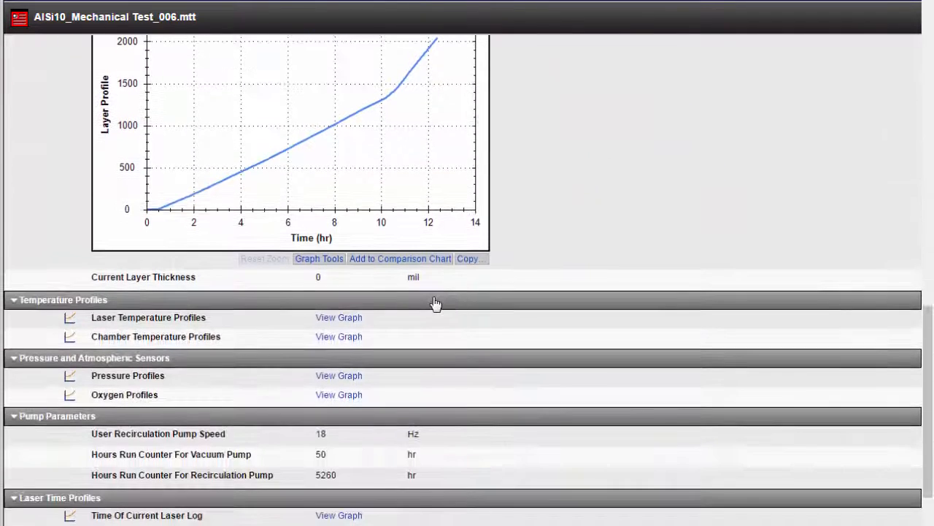
click(339, 316)
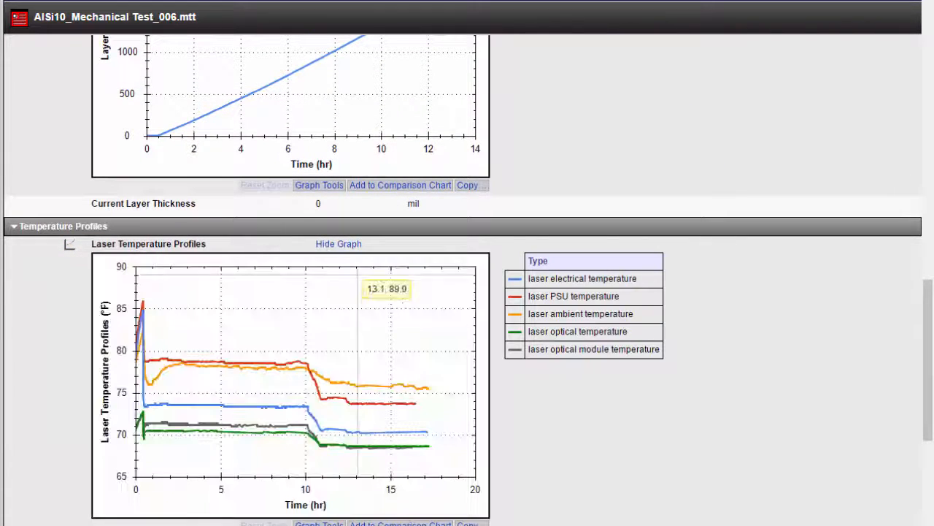
scroll(down, 3)
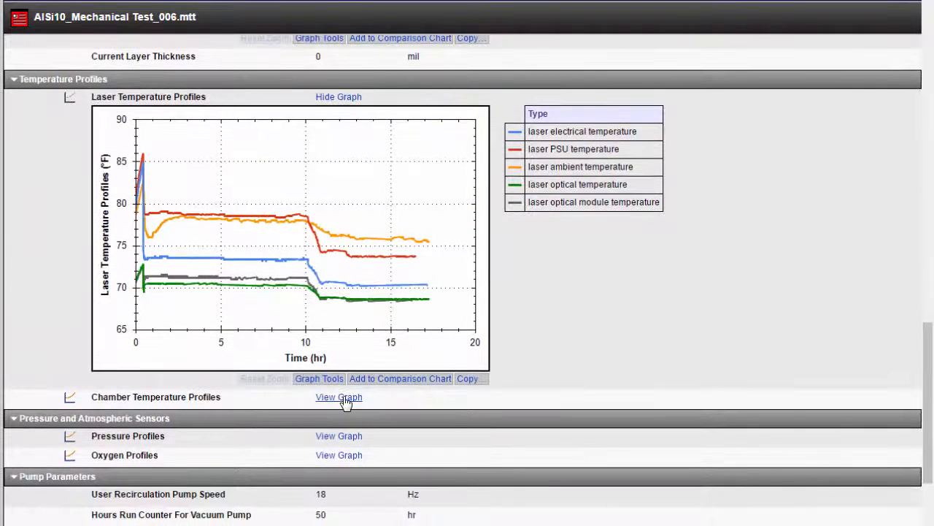
click(338, 396)
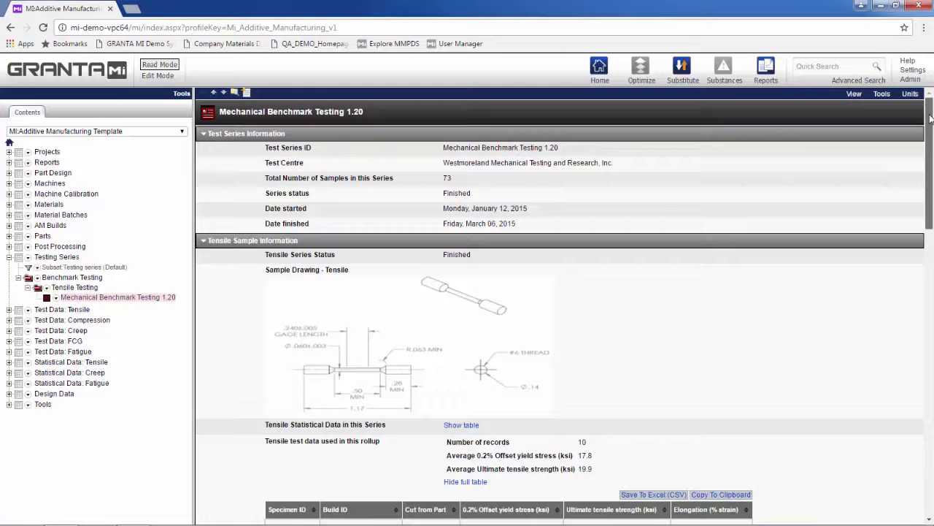
scroll(down, 3)
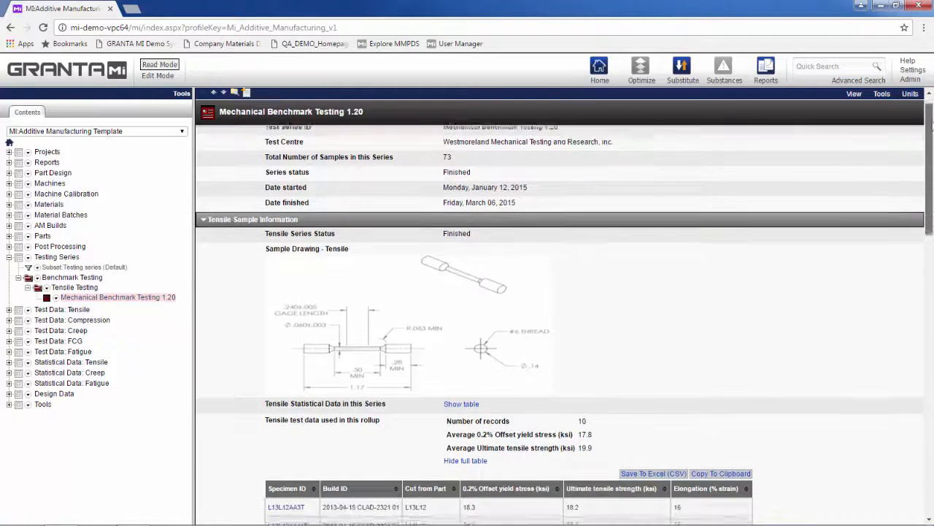
scroll(down, 3)
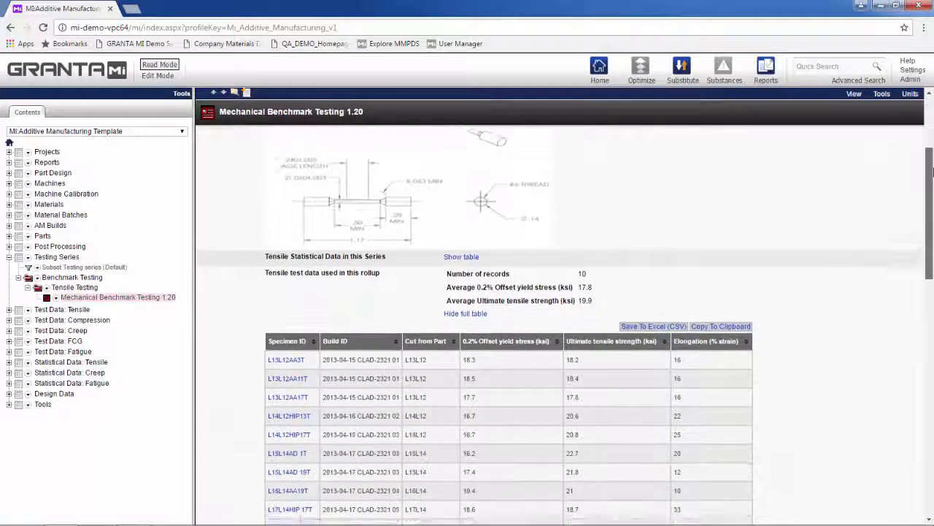
scroll(down, 3)
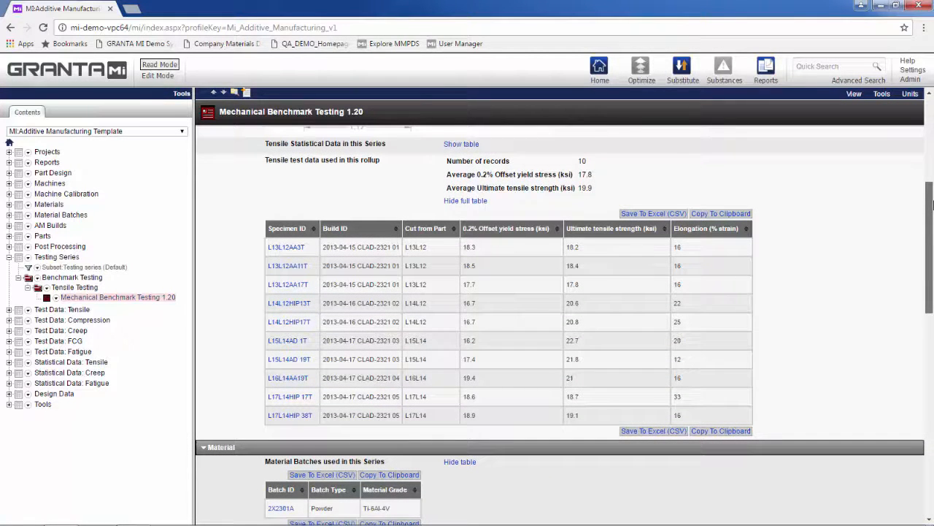
scroll(down, 3)
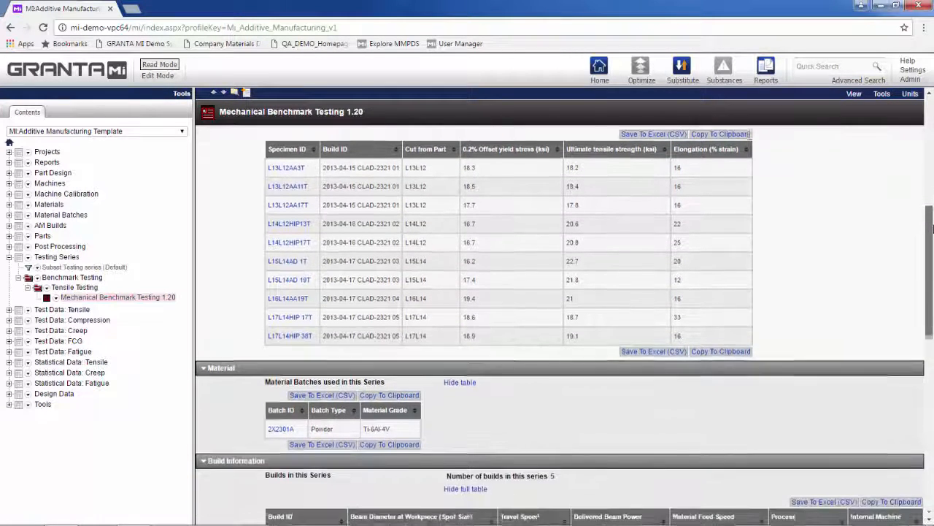
scroll(down, 3)
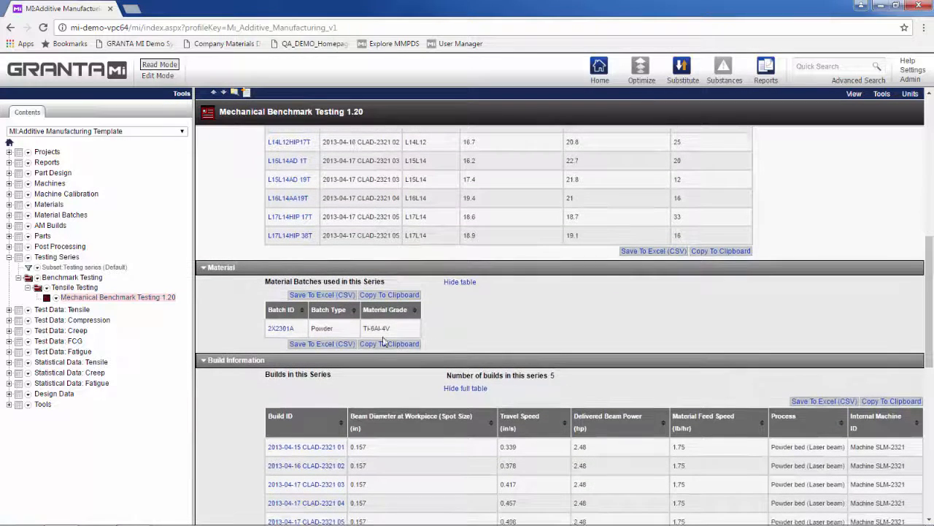
click(281, 328)
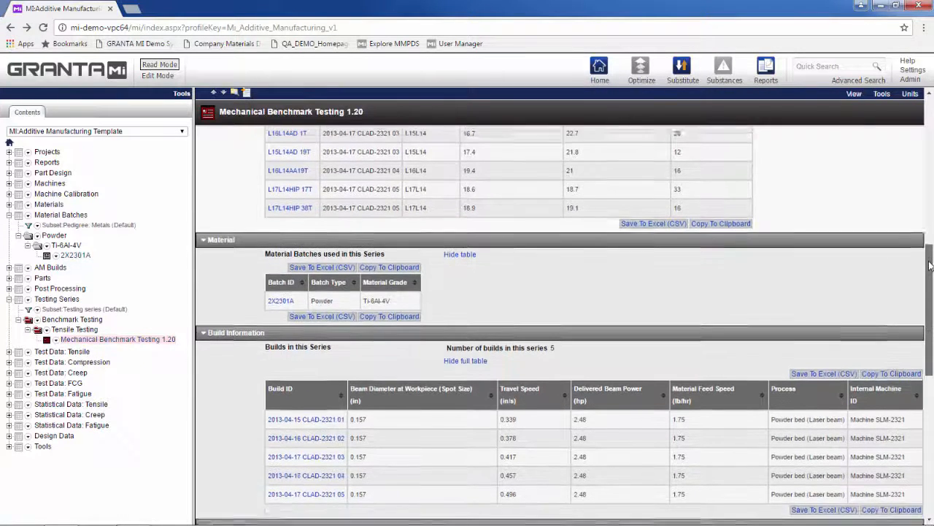
scroll(down, 3)
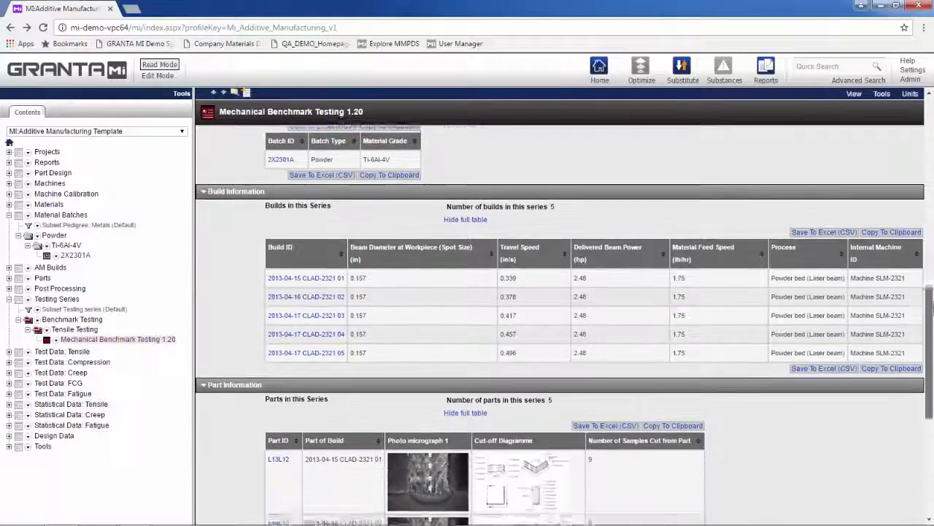
scroll(down, 3)
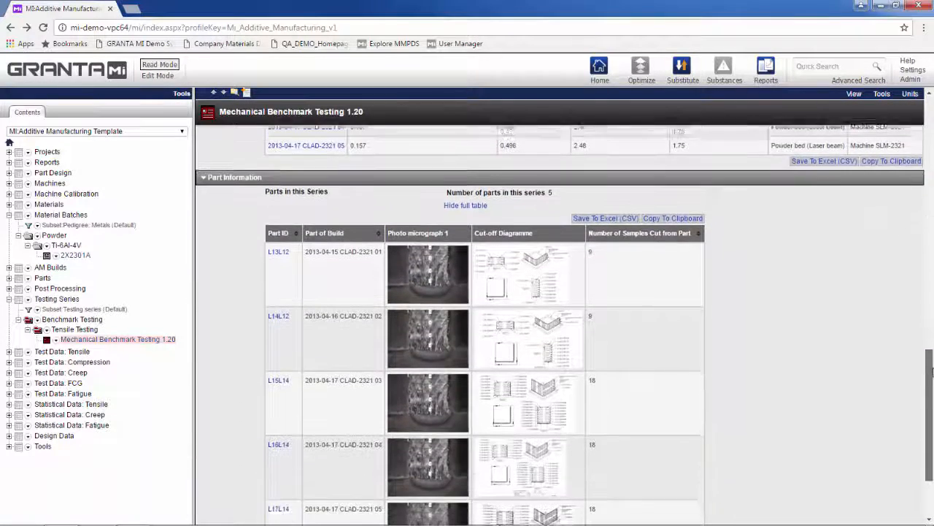
scroll(down, 3)
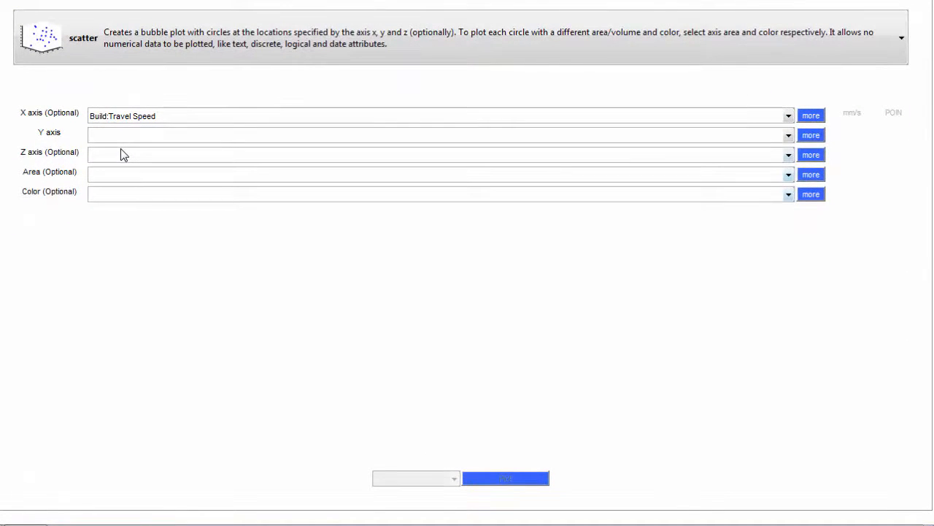
mouse_move(124, 145)
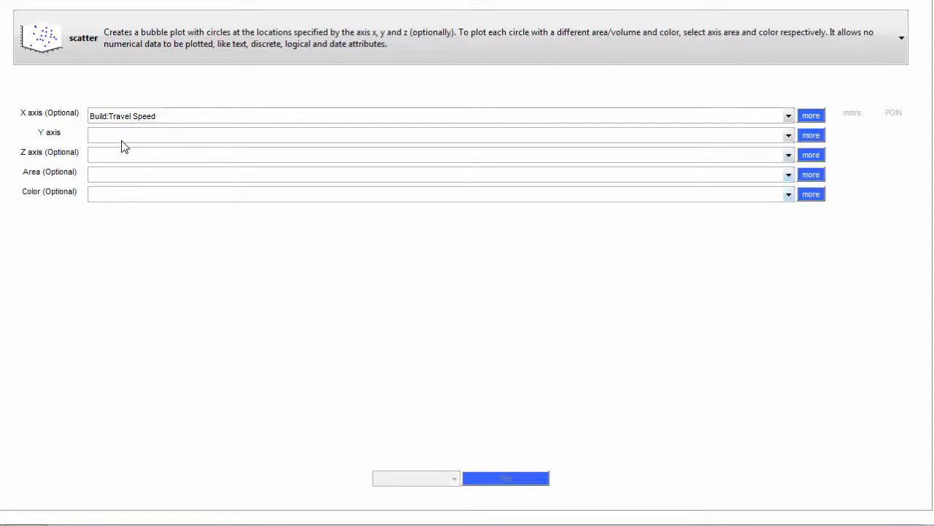
Step: Set the Y axis to Ultimate tensile strength and plot it against Build:Travel Speed
click(788, 135)
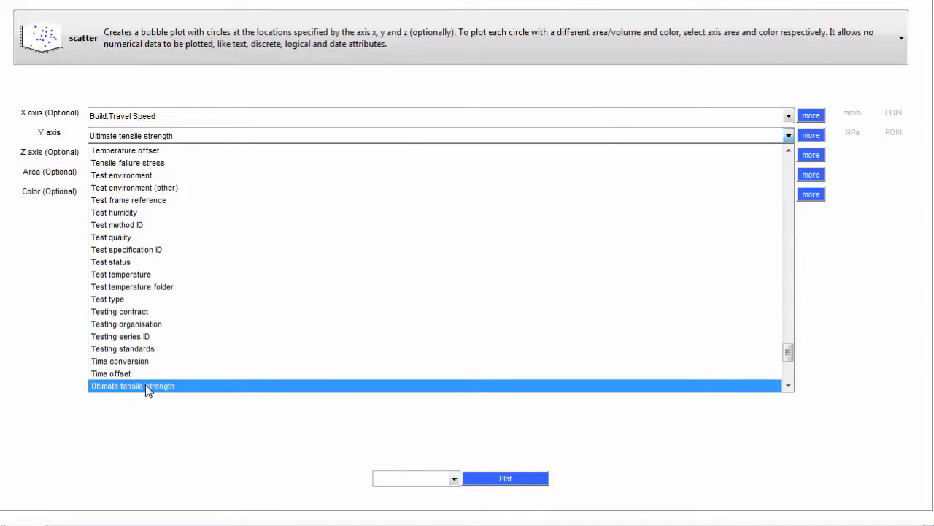
click(133, 385)
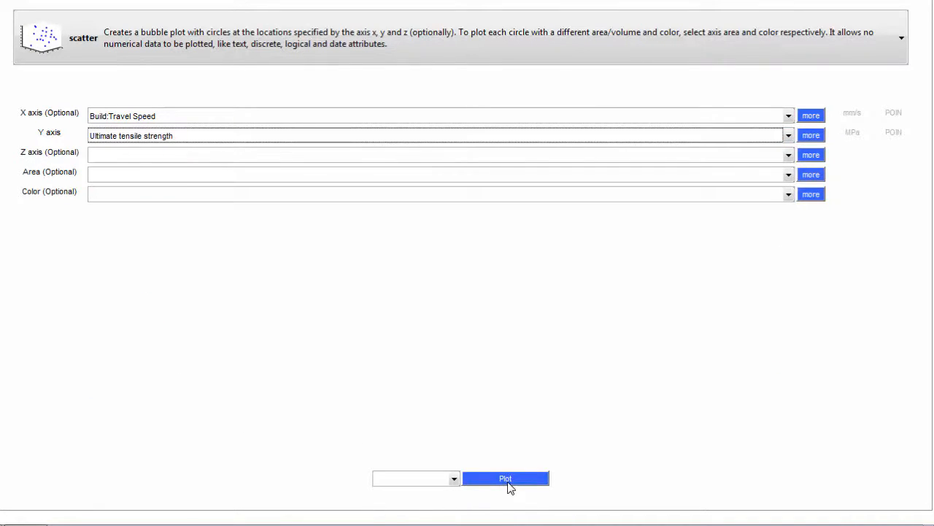
click(505, 478)
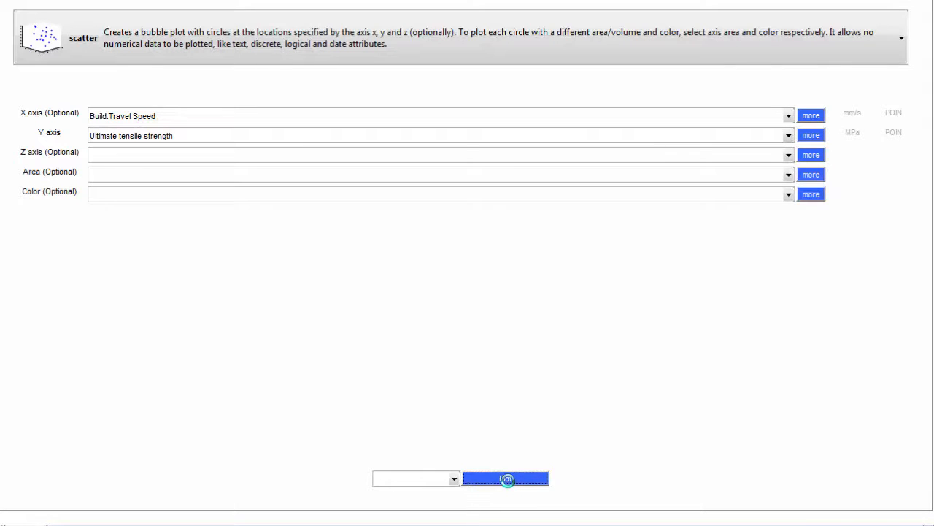
click(506, 478)
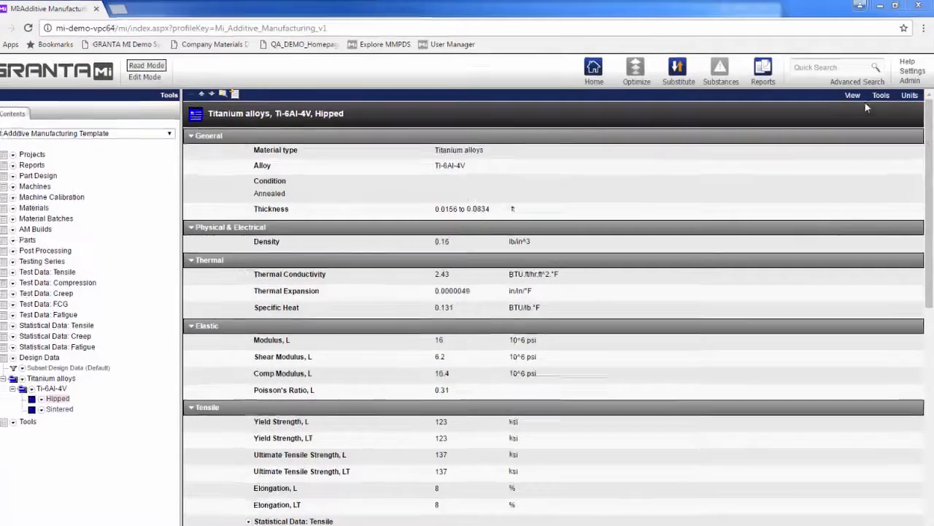
Step: Export Ti-6Al-4V Hipped with the Abaqus 6 Linear, temperature-dependent exporter and review the file
click(880, 95)
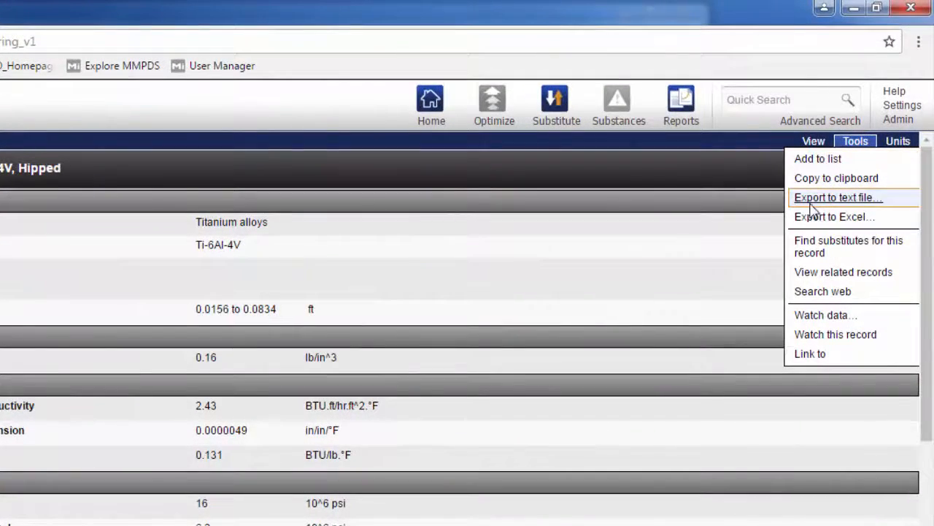
click(837, 197)
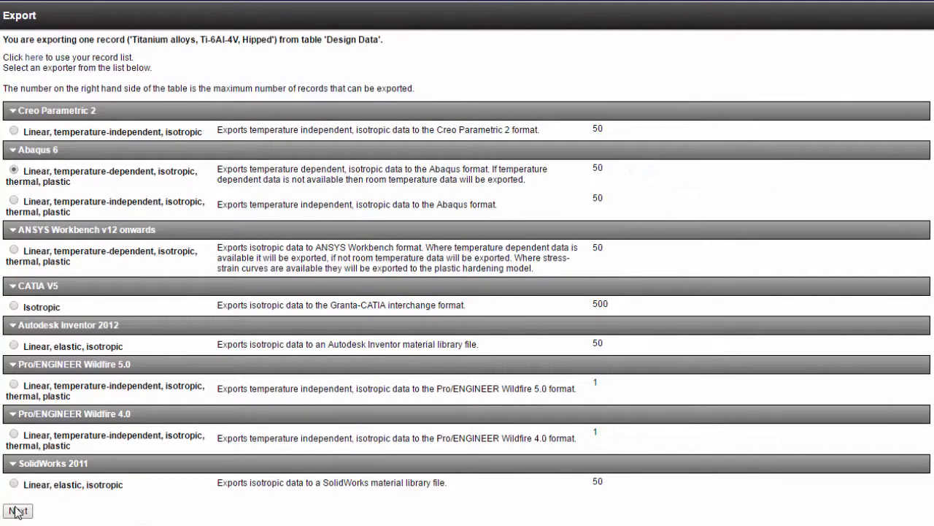
click(17, 510)
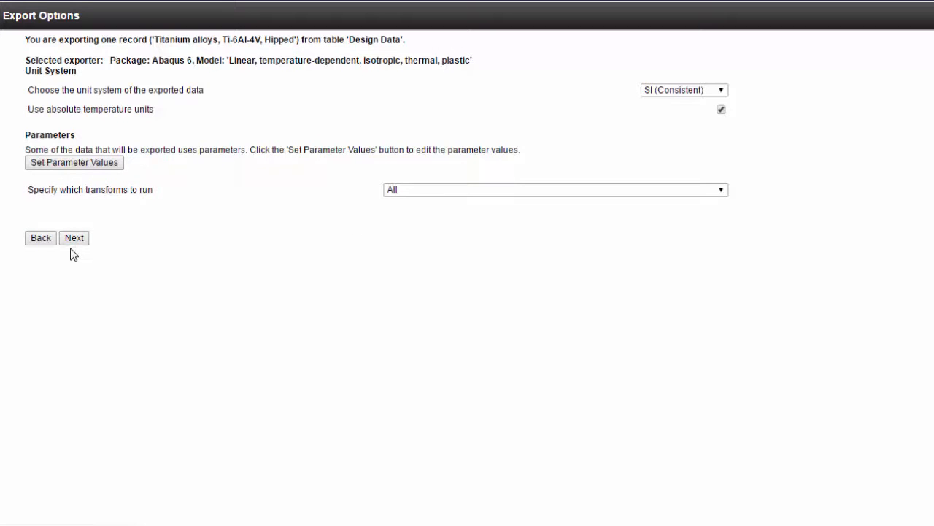
click(74, 237)
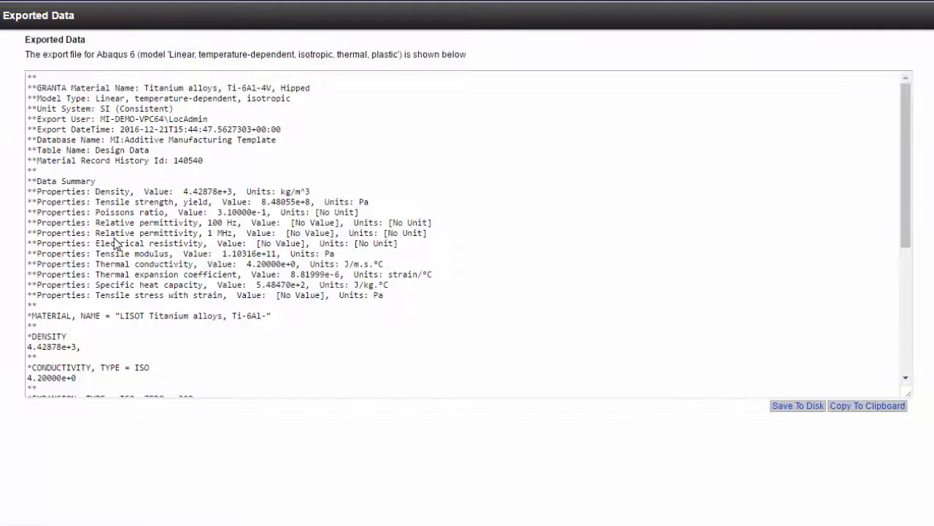
scroll(down, 3)
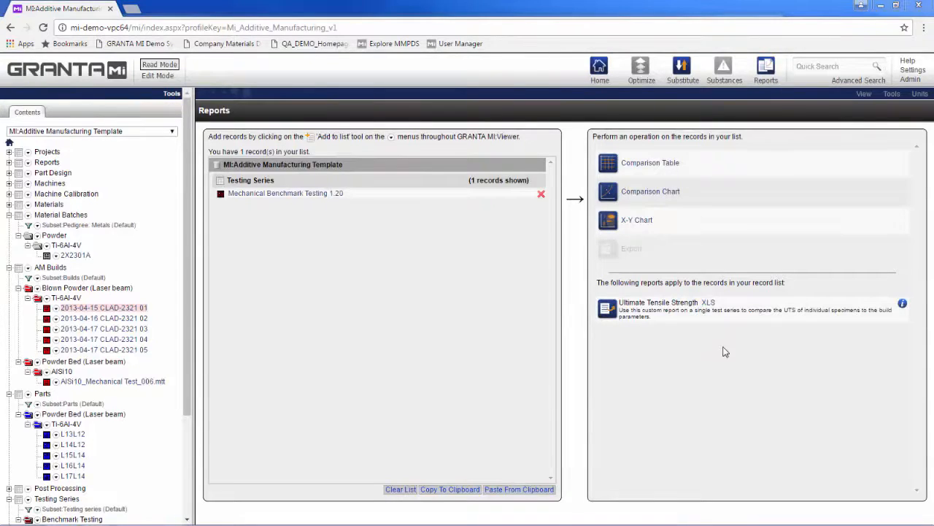
mouse_move(701, 313)
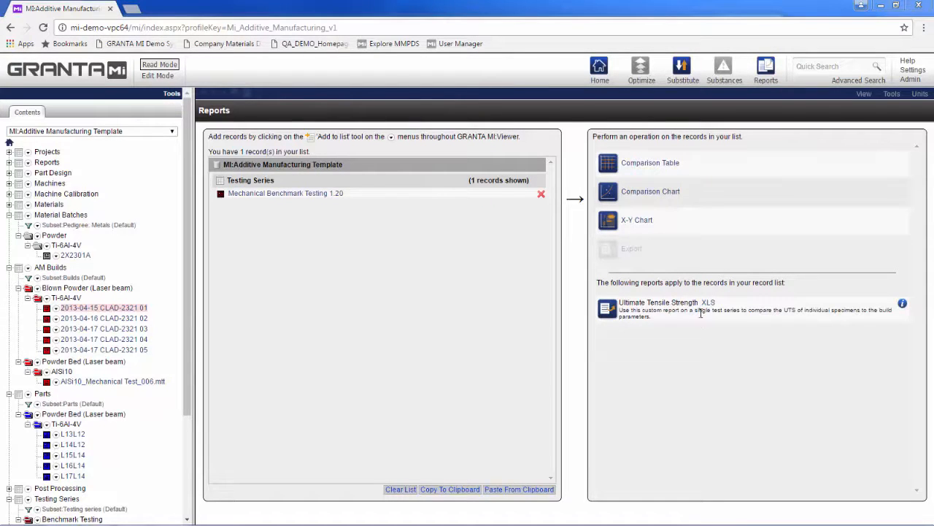
Step: Open the Ultimate Tensile Strength XLS report in Excel and fetch its specimen data
click(658, 303)
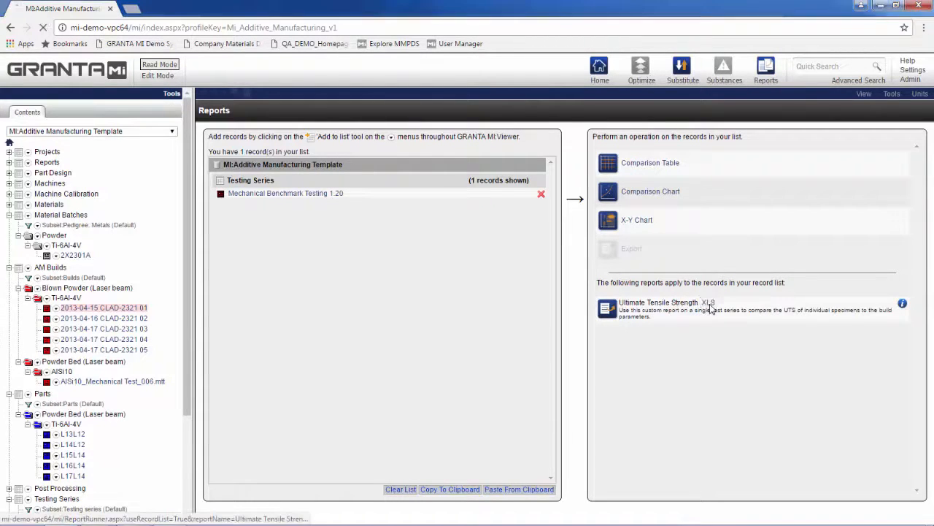
click(658, 302)
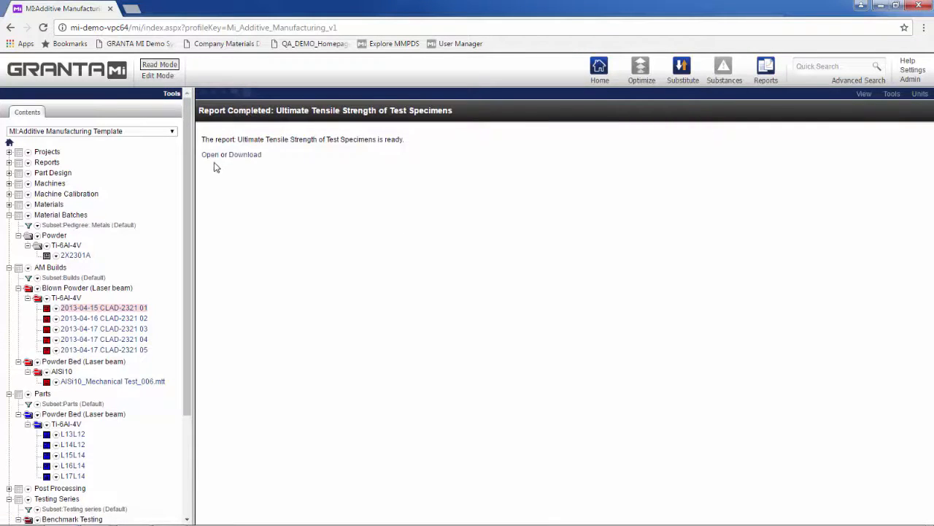
click(231, 154)
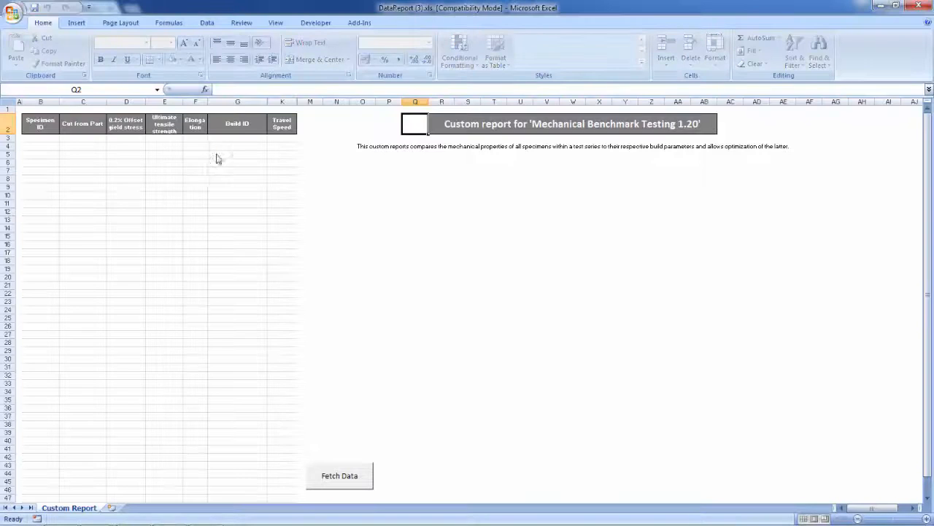
click(338, 475)
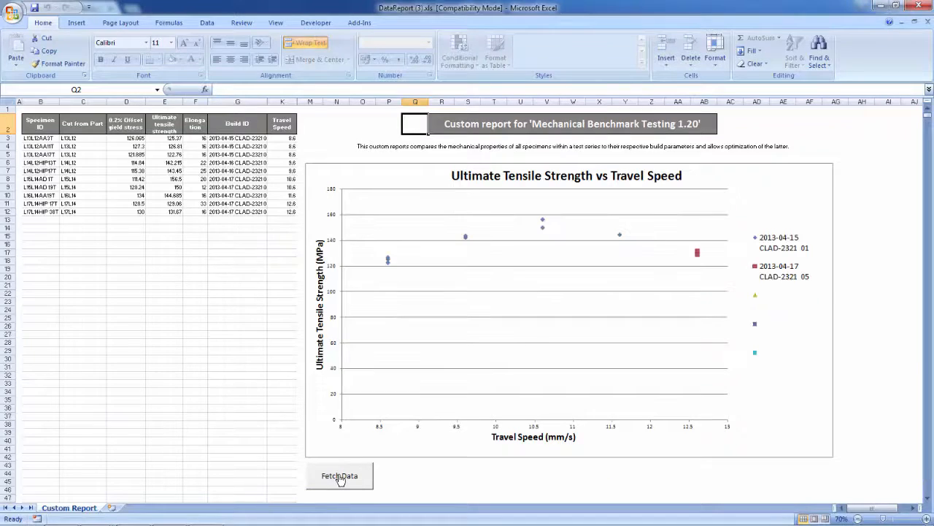